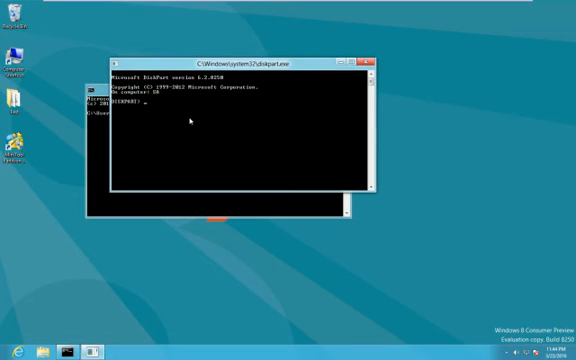
# In DiskPart, list disks and partitions, select partition 2, and enter the clean command.
pyautogui.write('list disk')
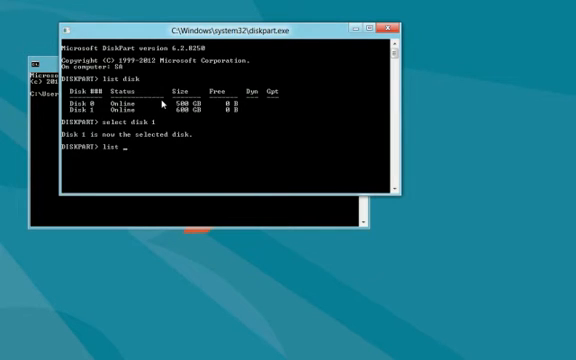
pyautogui.write('partition')
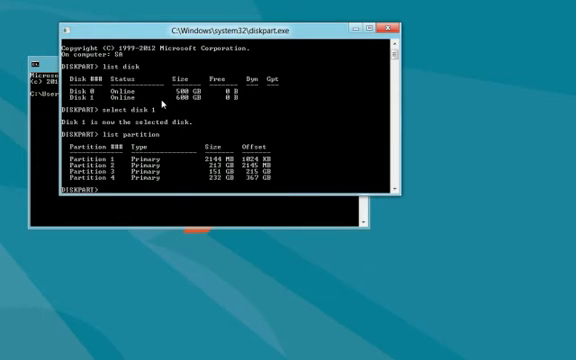
pyautogui.write('select')
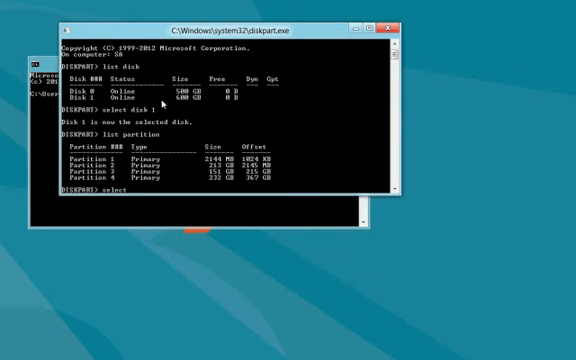
pyautogui.write('partition')
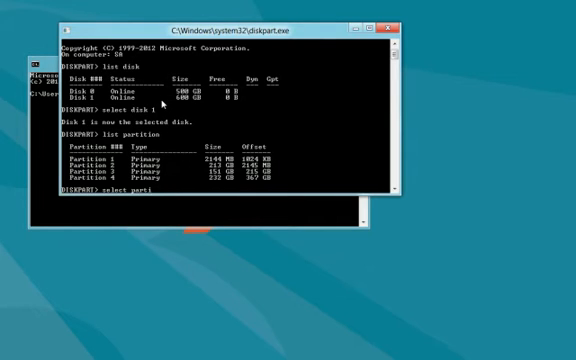
pyautogui.write('tion')
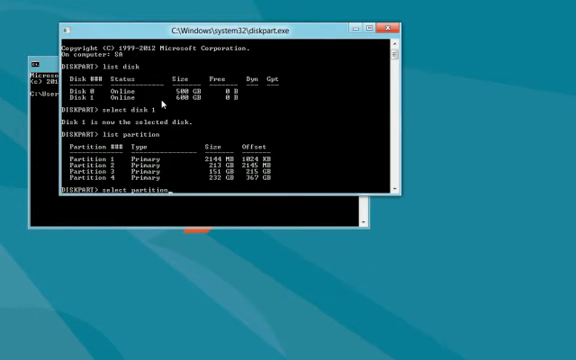
pyautogui.write('select partition 2')
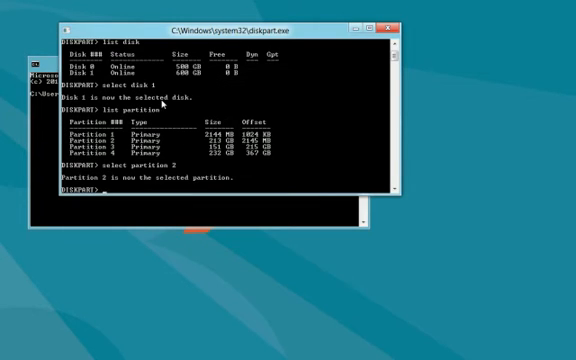
pyautogui.write('clean')
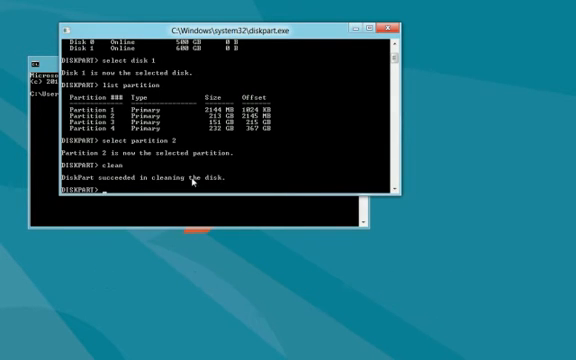
pyautogui.moveTo(78, 185)
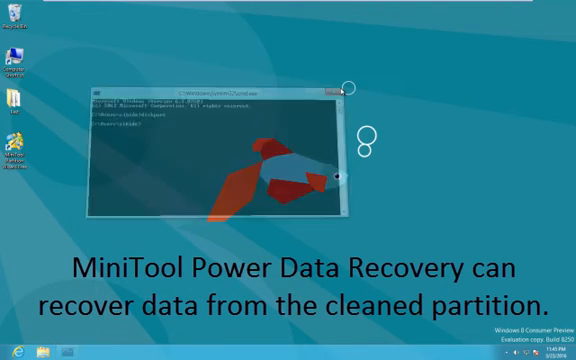
# Close the leftover Command Prompt window.
pyautogui.click(344, 90)
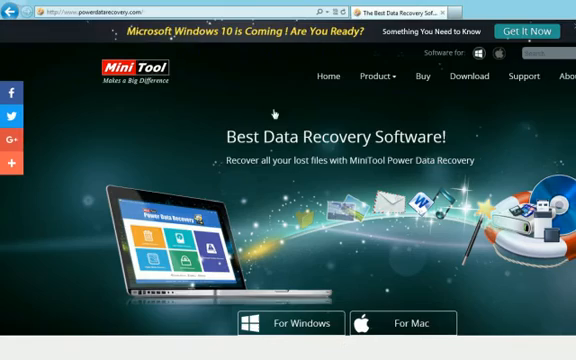
# Scroll down the download page toward the Free Edition download table.
pyautogui.scroll(-3)
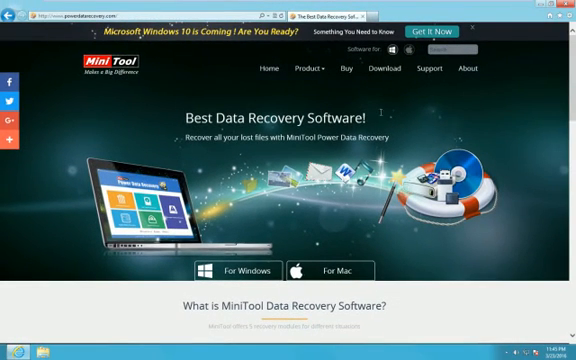
pyautogui.moveTo(390, 70)
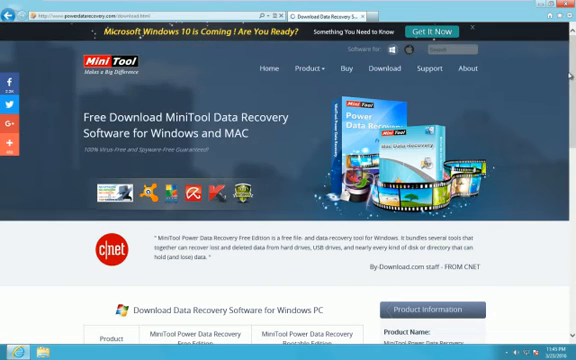
pyautogui.scroll(-3)
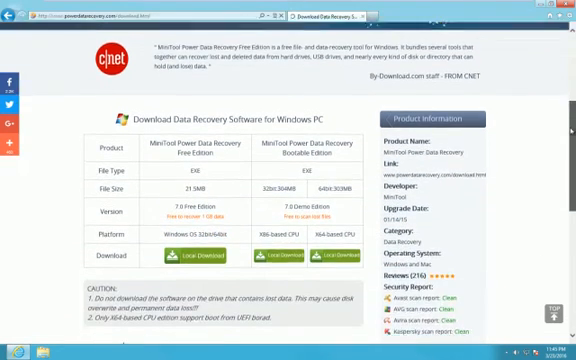
pyautogui.scroll(-3)
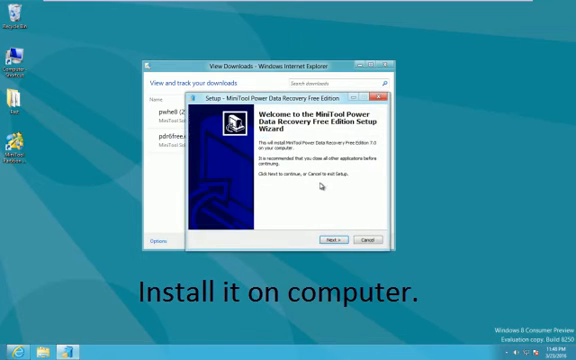
# Step through the Free Edition setup wizard and finish with the program launching.
pyautogui.click(335, 239)
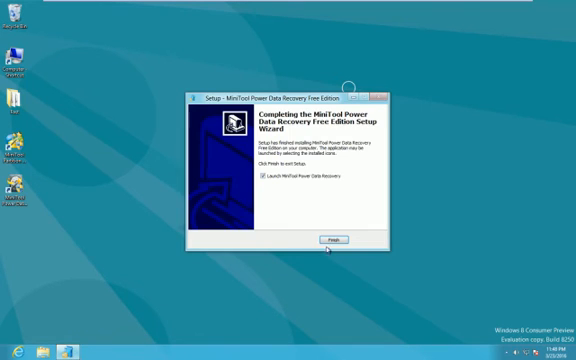
pyautogui.click(338, 242)
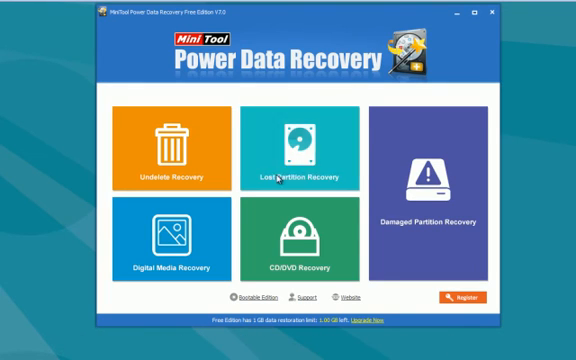
# Choose the Lost Partition Recovery module.
pyautogui.click(297, 172)
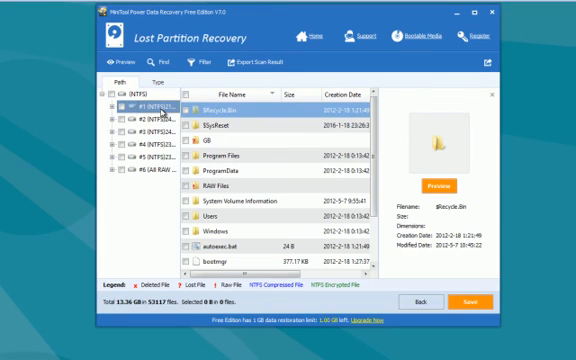
# Open the first found partition and preview file1.jpg.
pyautogui.click(230, 127)
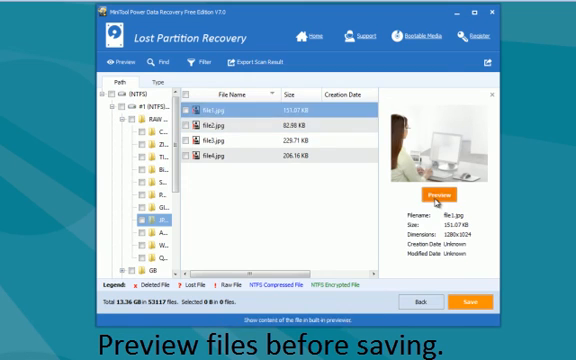
pyautogui.click(438, 193)
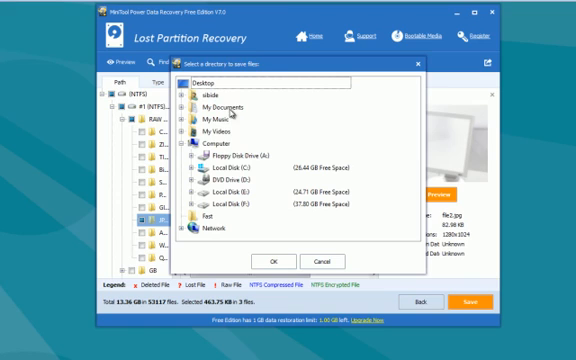
pyautogui.moveTo(232, 177)
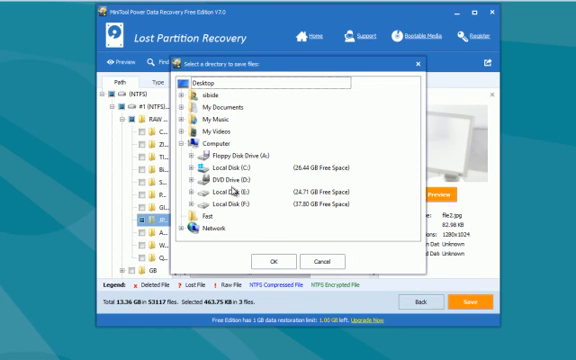
# Select Local Disk (F:) in the save-directory dialog.
pyautogui.click(230, 206)
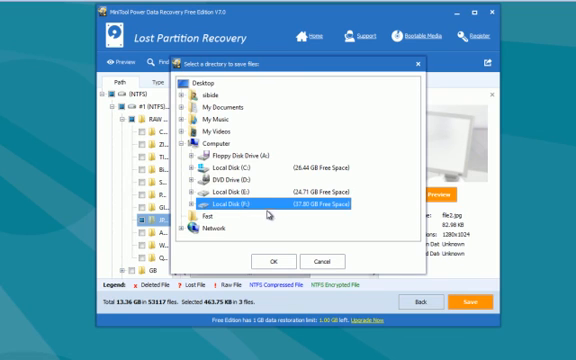